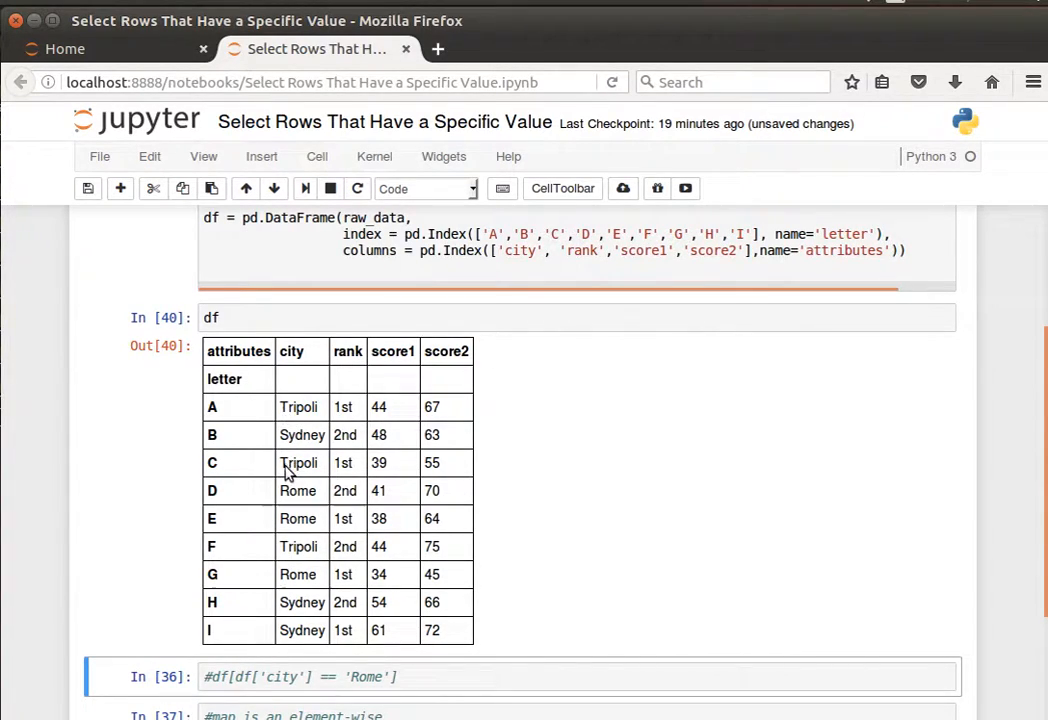
{"action": "mouse_move", "coordinate": [290, 497]}
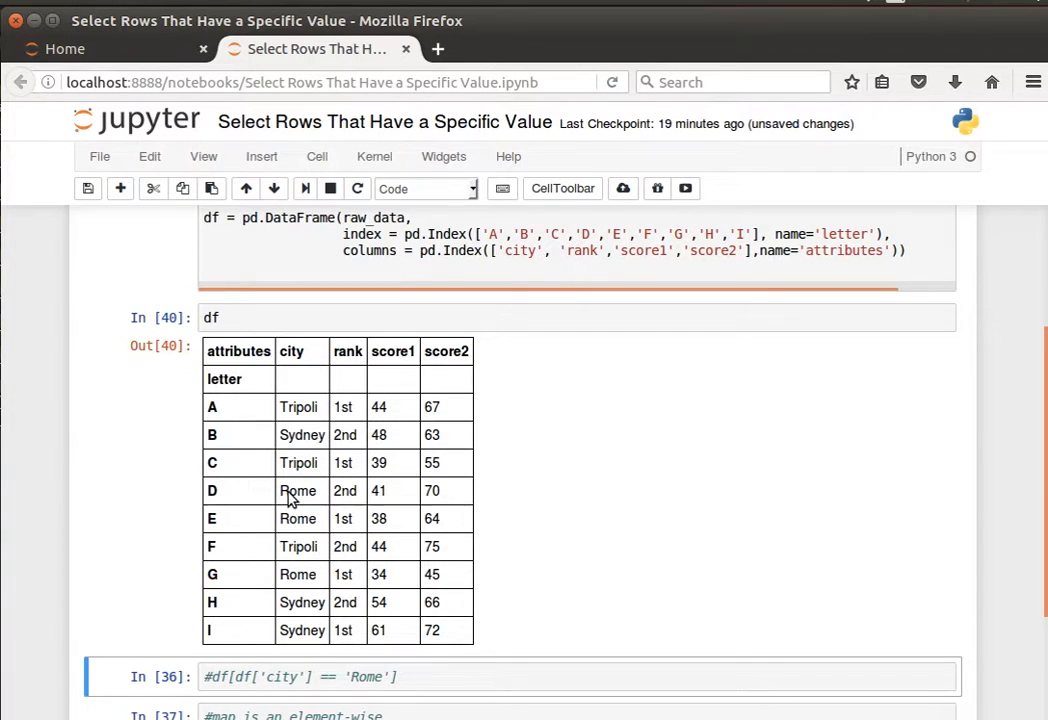
{"action": "mouse_move", "coordinate": [300, 450]}
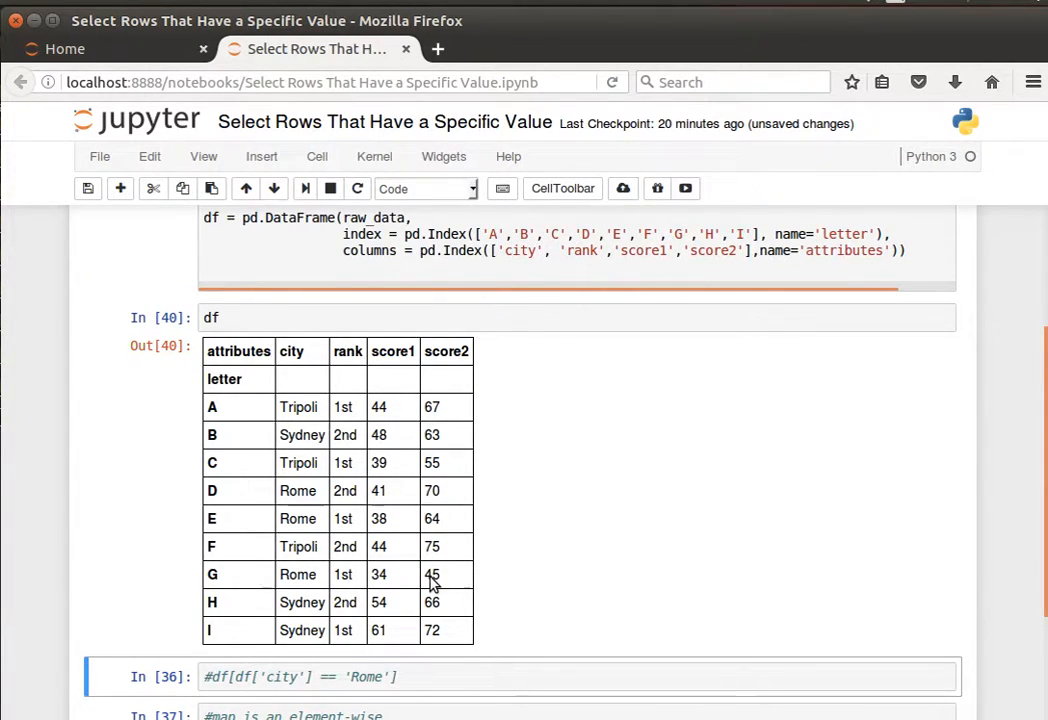
{"action": "mouse_move", "coordinate": [330, 585]}
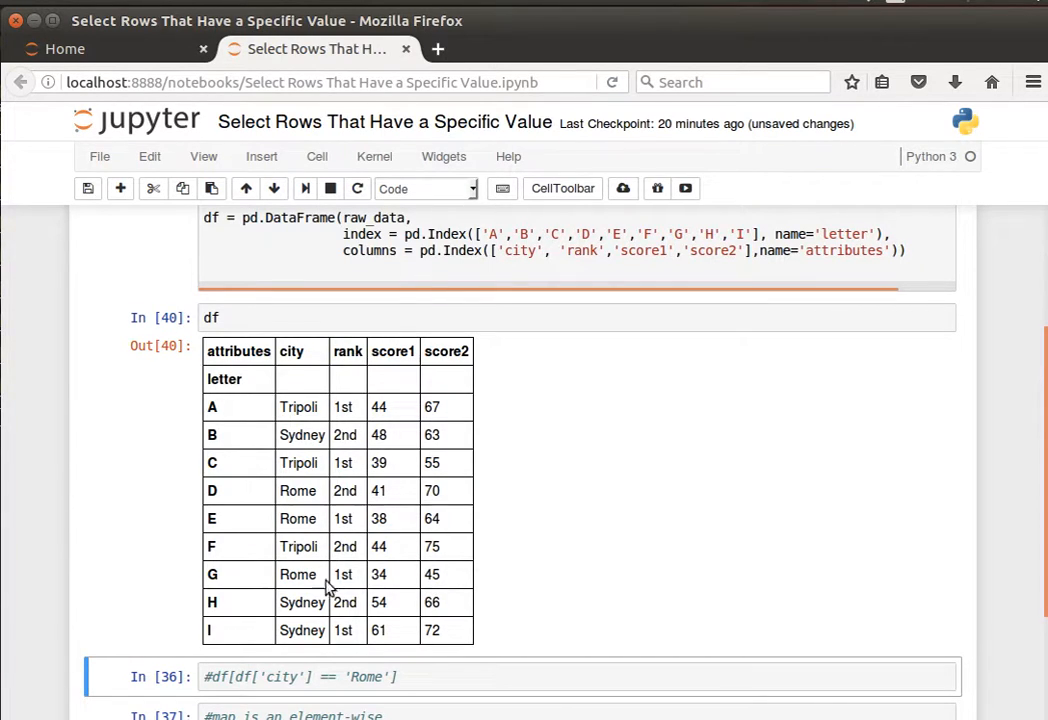
{"action": "mouse_move", "coordinate": [320, 505]}
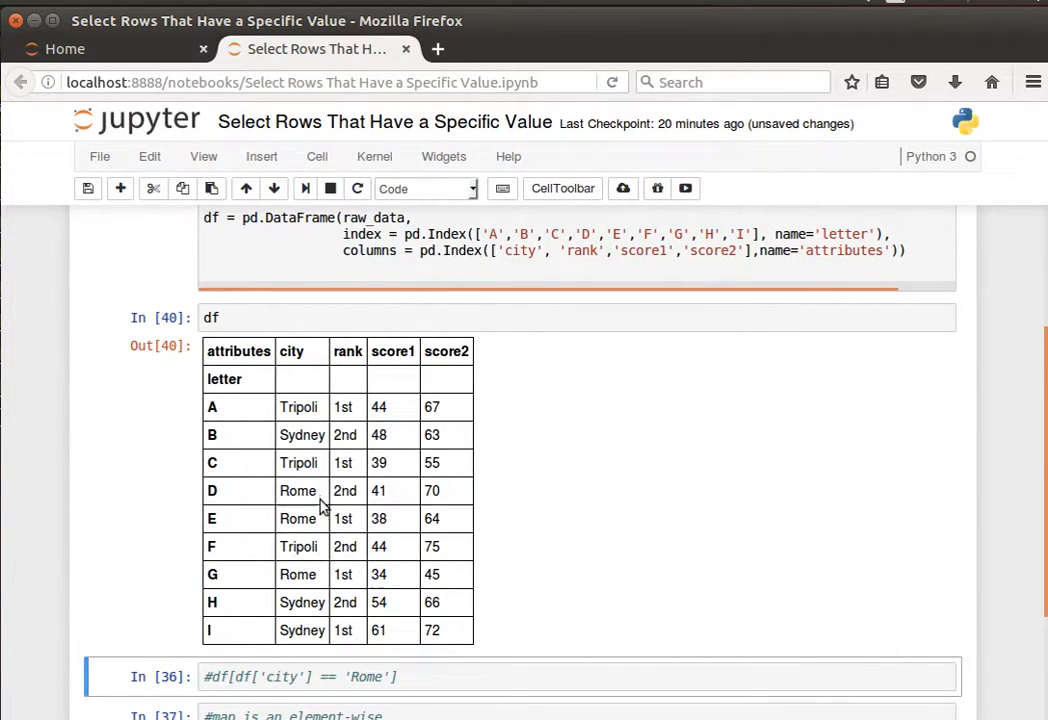
{"action": "mouse_move", "coordinate": [322, 511]}
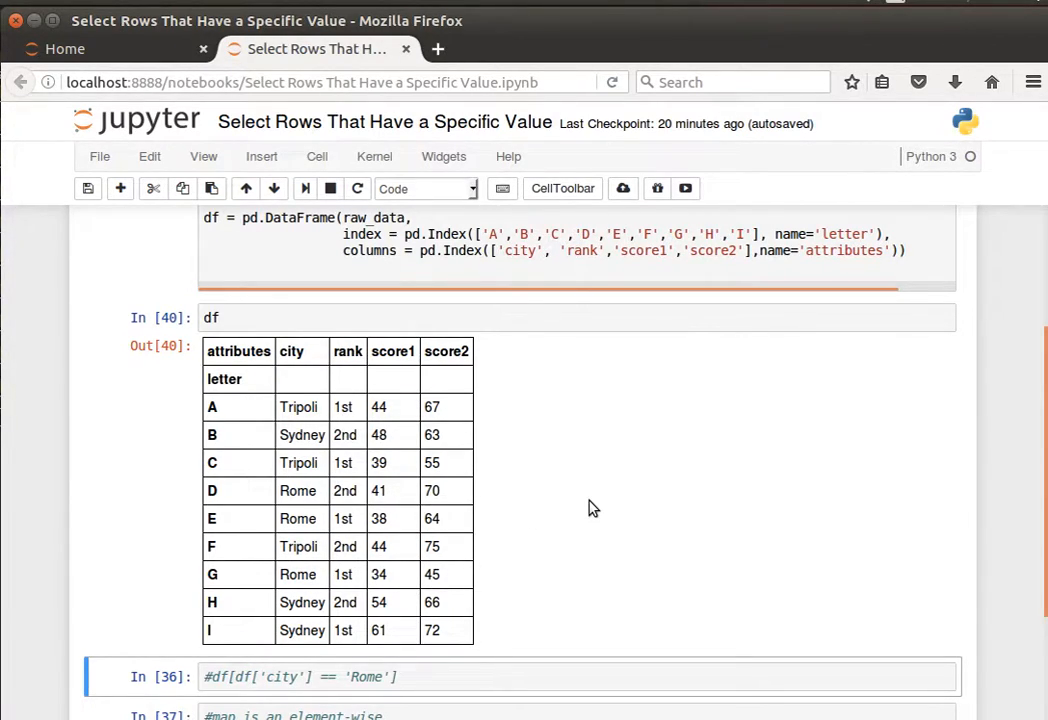
Step: Scroll to the commented Rome filter cell to uncomment df[df['city'] == 'Rome']
{"action": "scroll", "scroll_direction": "down", "scroll_amount": 3}
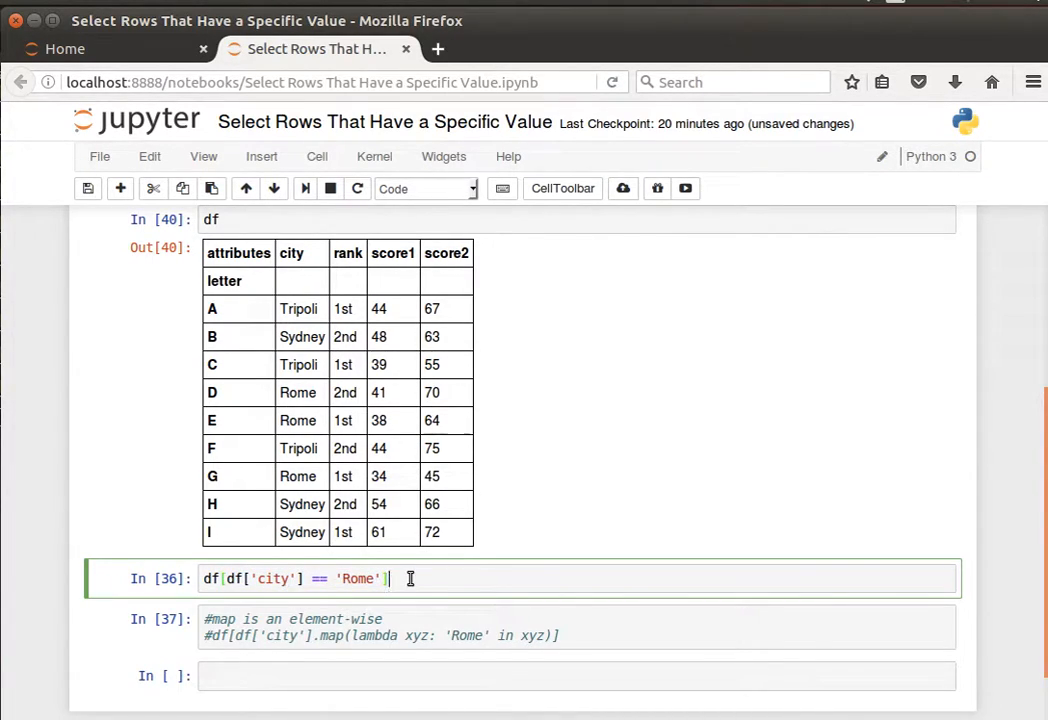
Step: Run the Rome filter to get rows D, E, G and reopen the cell for editing
{"action": "left_click", "coordinate": [360, 578]}
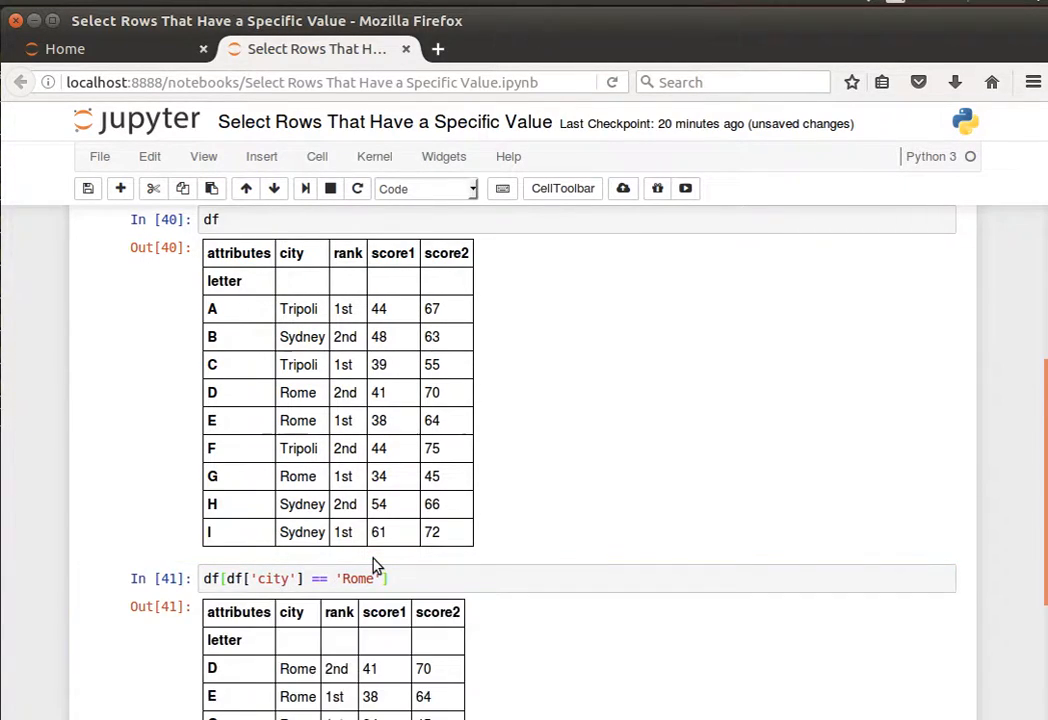
{"action": "scroll", "scroll_direction": "down", "scroll_amount": 3}
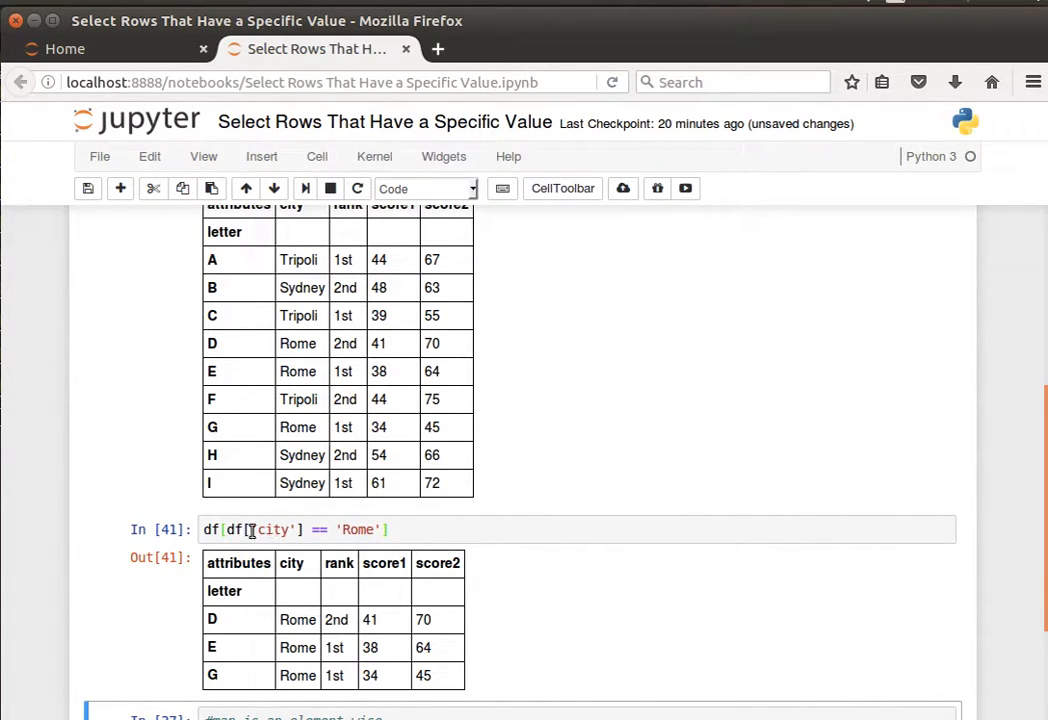
{"action": "left_click", "coordinate": [335, 529]}
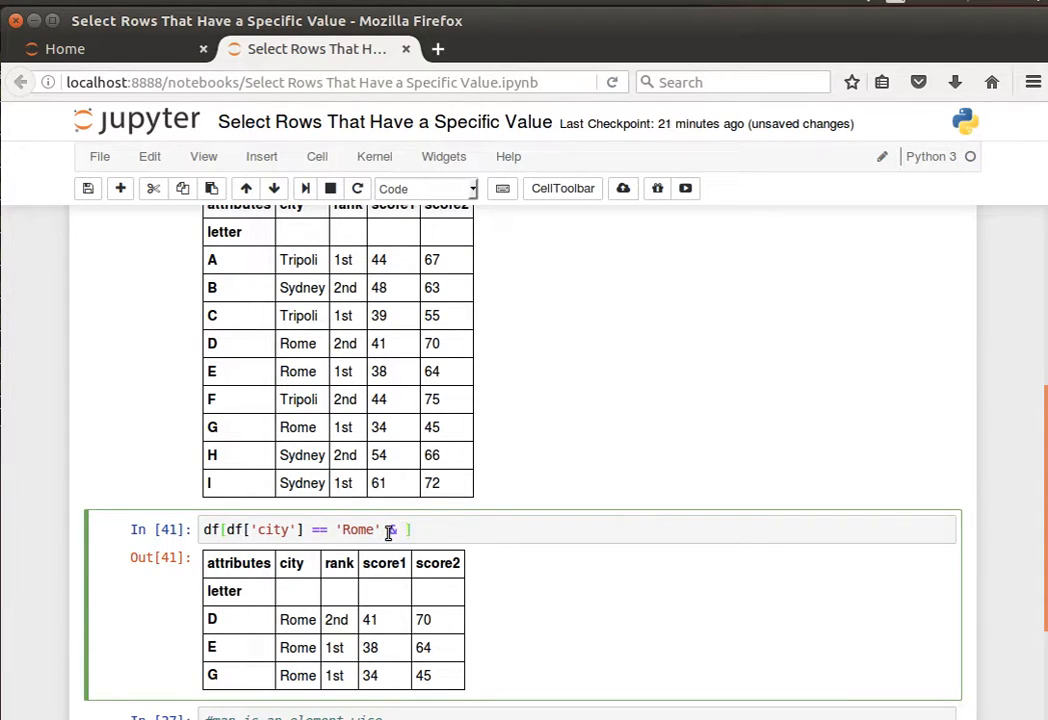
Step: Add a second condition & df['rank'] == '1st' so only rows E and G remain
{"action": "type", "text": "& df['city'] == 'Rome']"}
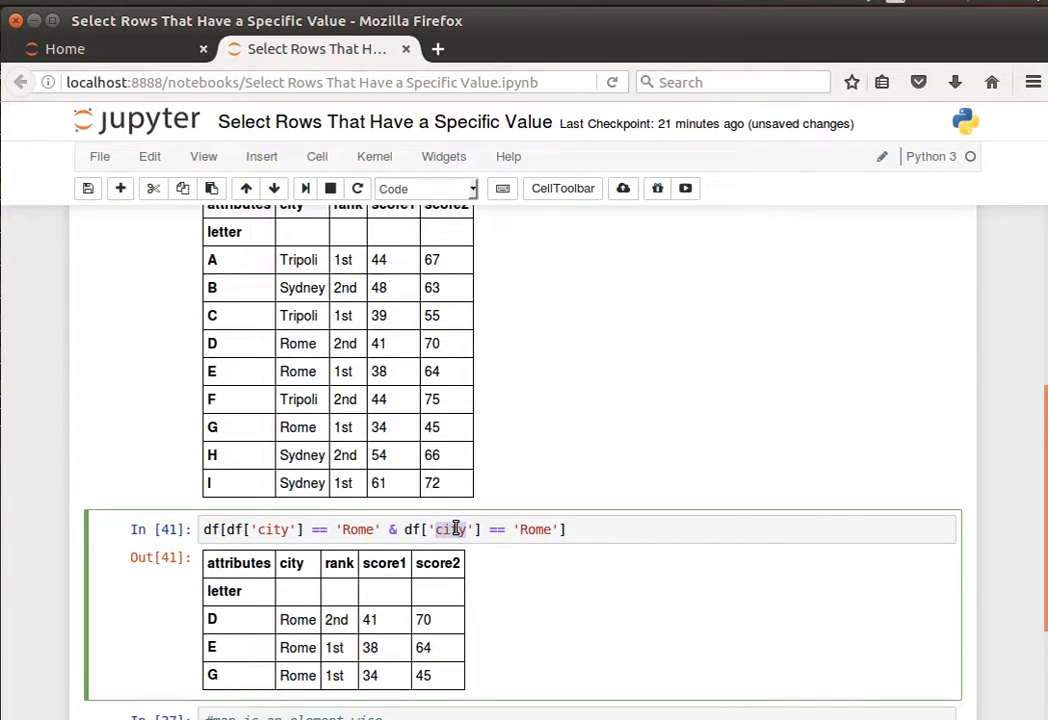
{"action": "type", "text": "rank"}
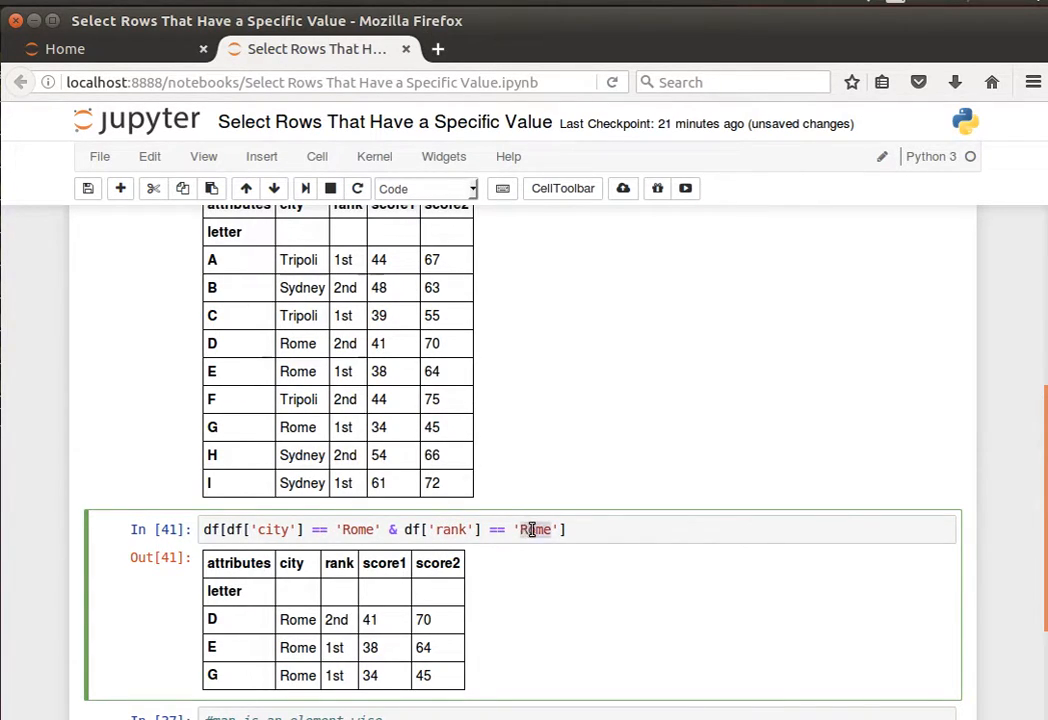
{"action": "type", "text": "1st"}
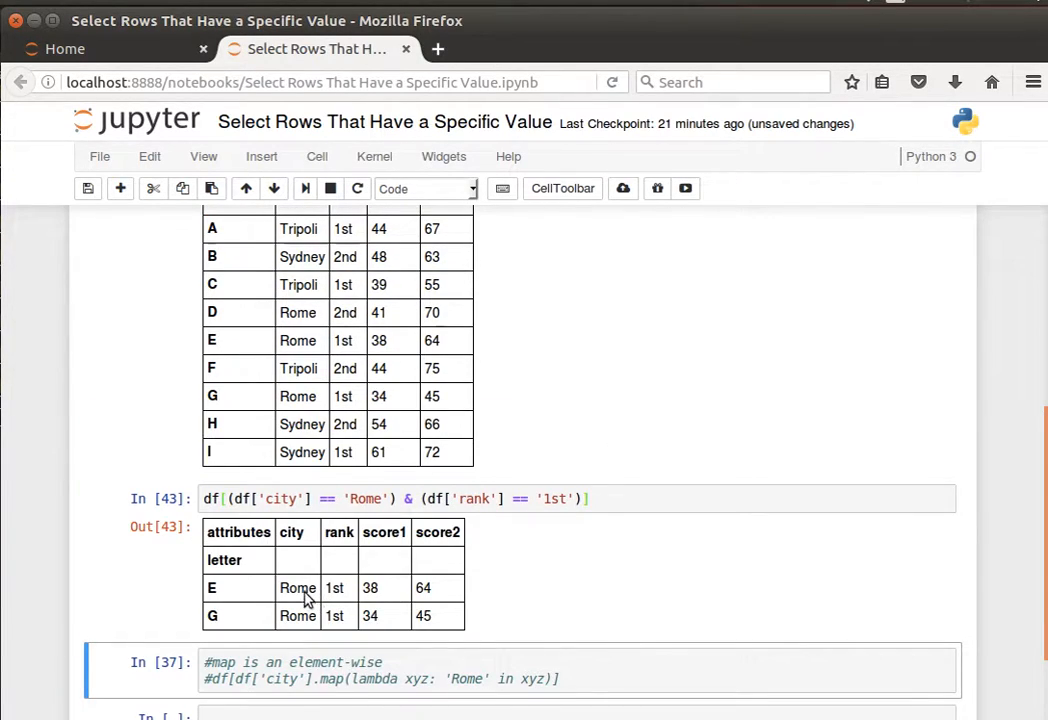
{"action": "mouse_move", "coordinate": [320, 590]}
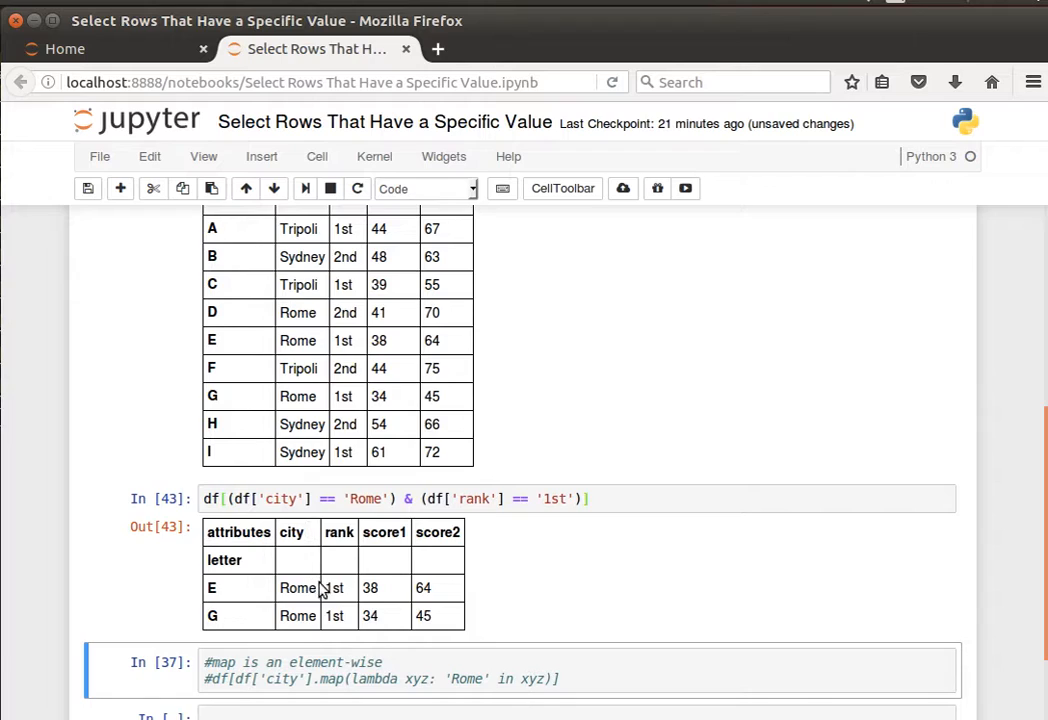
{"action": "mouse_move", "coordinate": [303, 601]}
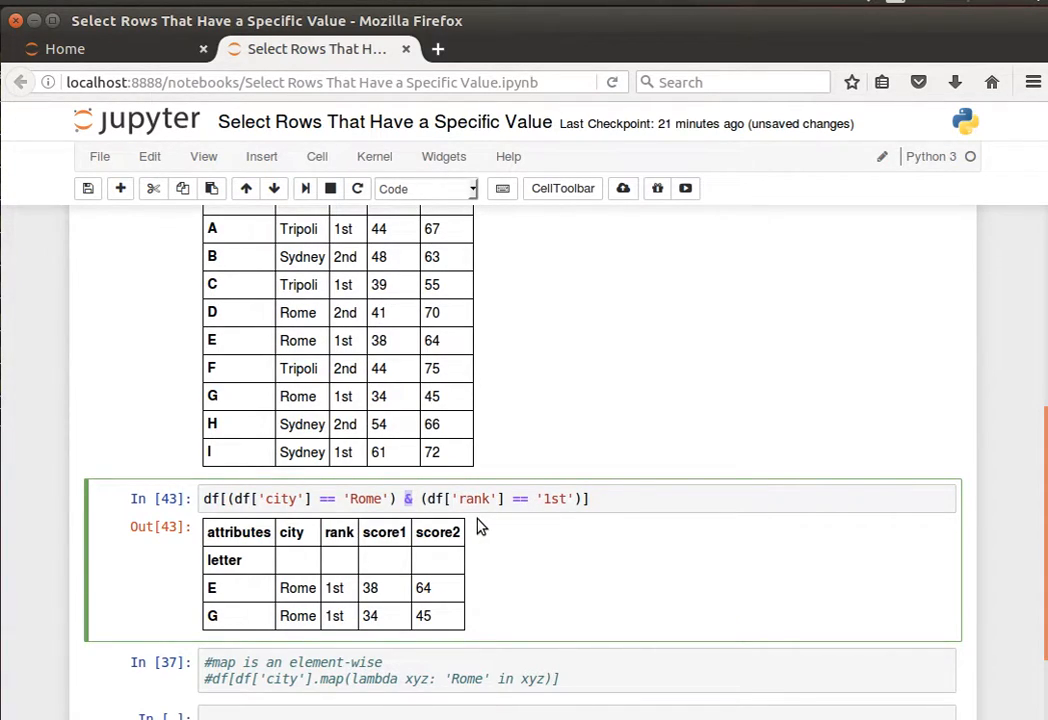
{"action": "mouse_move", "coordinate": [456, 522]}
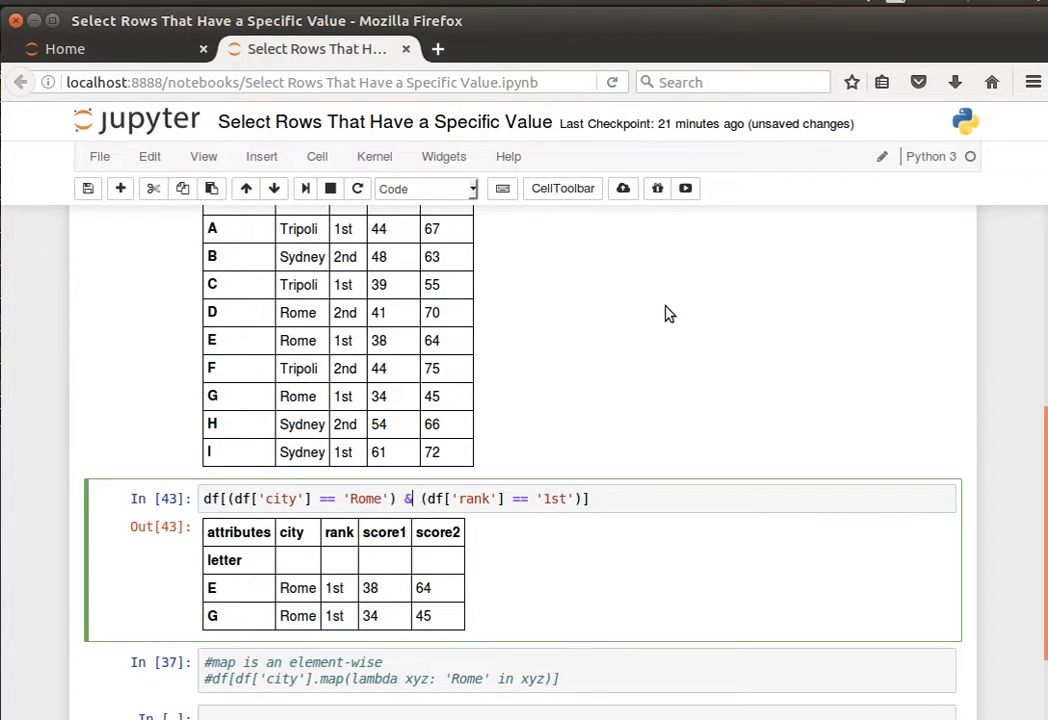
Step: Replace & with | so the filter matches city Rome or rank 1st
{"action": "type", "text": "|"}
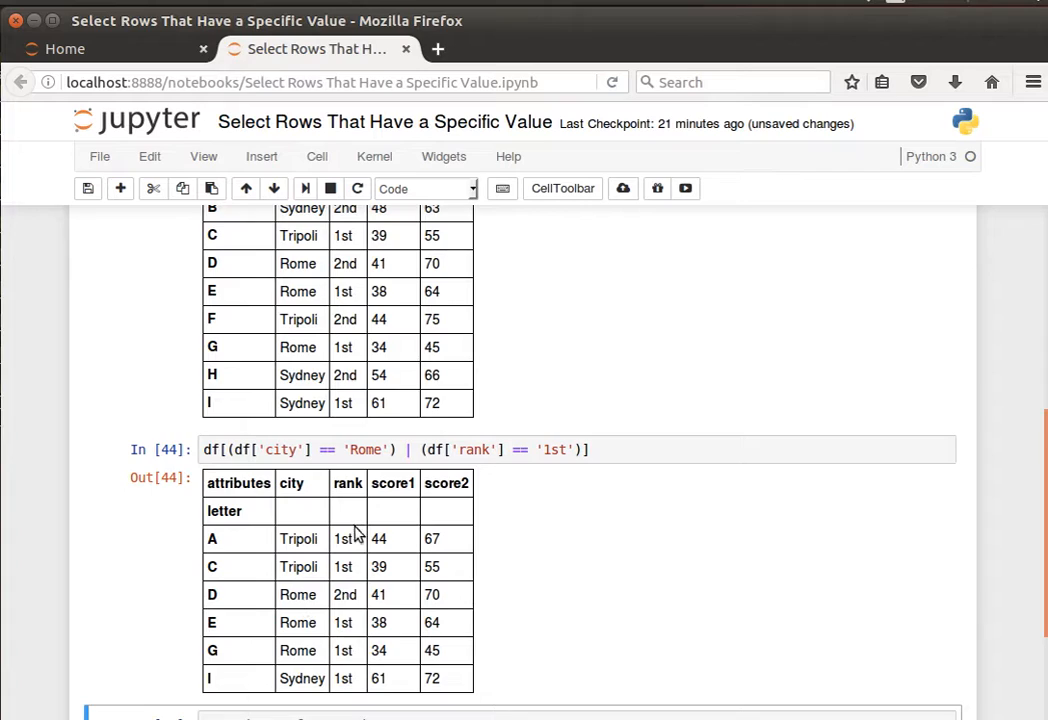
{"action": "mouse_move", "coordinate": [303, 603]}
{"action": "type", "text": "city"}
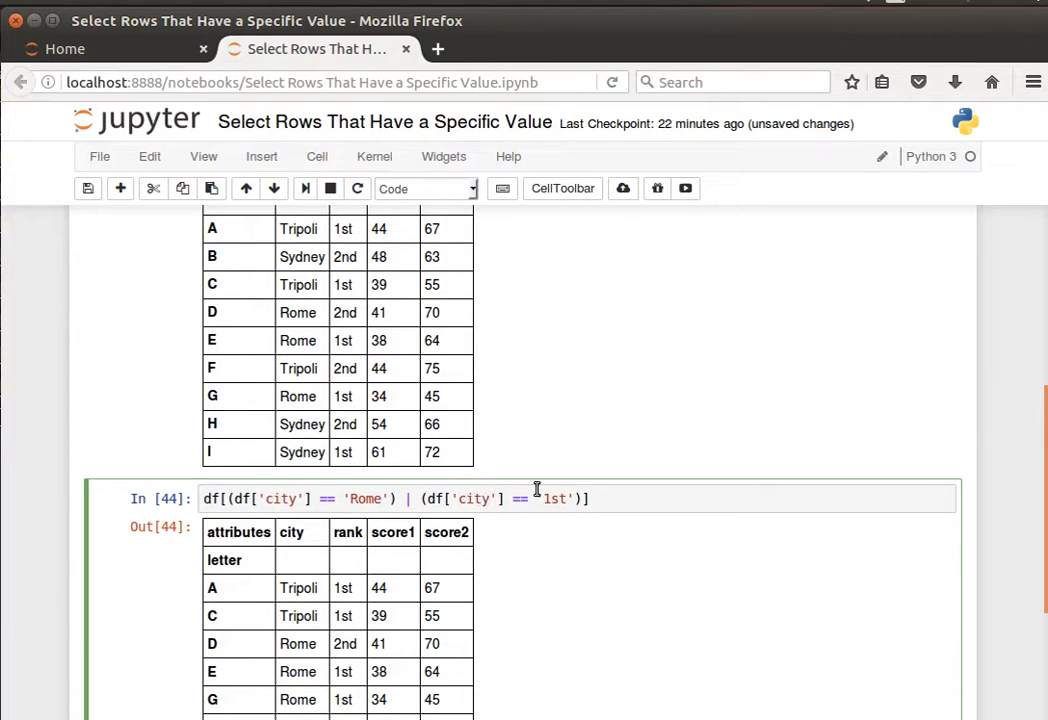
Step: Change the second condition to city == 'Tripoli', returning rows A, C, D, E, F, G
{"action": "type", "text": "Tripoli"}
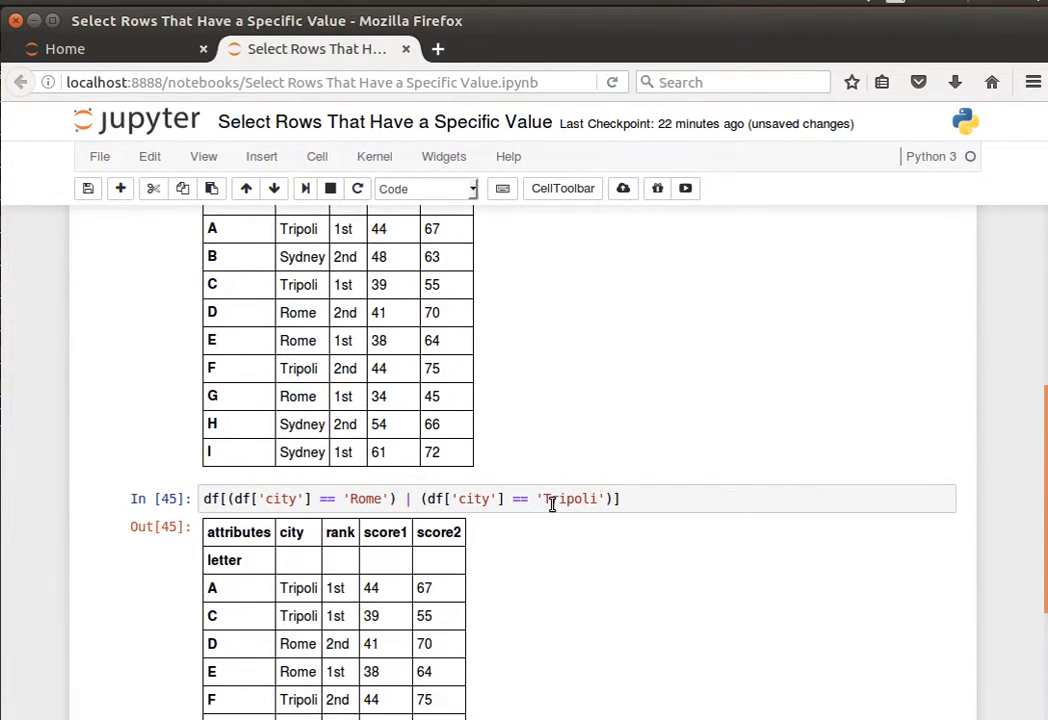
{"action": "scroll", "scroll_direction": "down", "scroll_amount": 3}
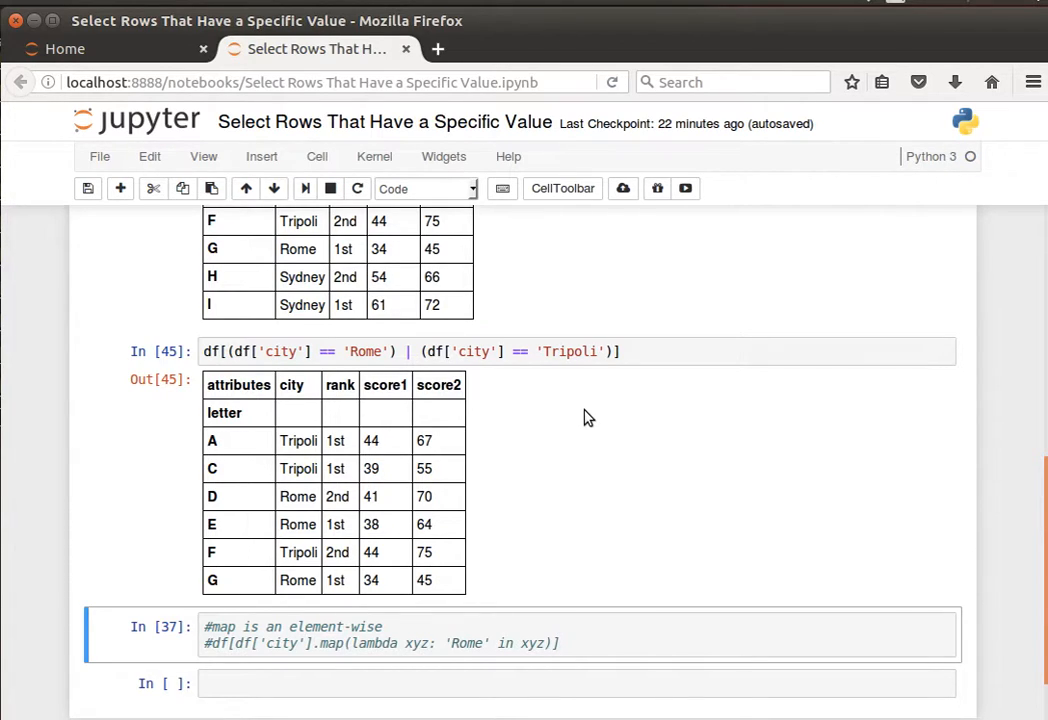
Step: Rewrite the filter as df[df['city'].isin(['Rome','Tripoli'])], fixing the missing dot and list brackets
{"action": "left_click", "coordinate": [240, 351]}
{"action": "type", "text": "df[df['city']isin"}
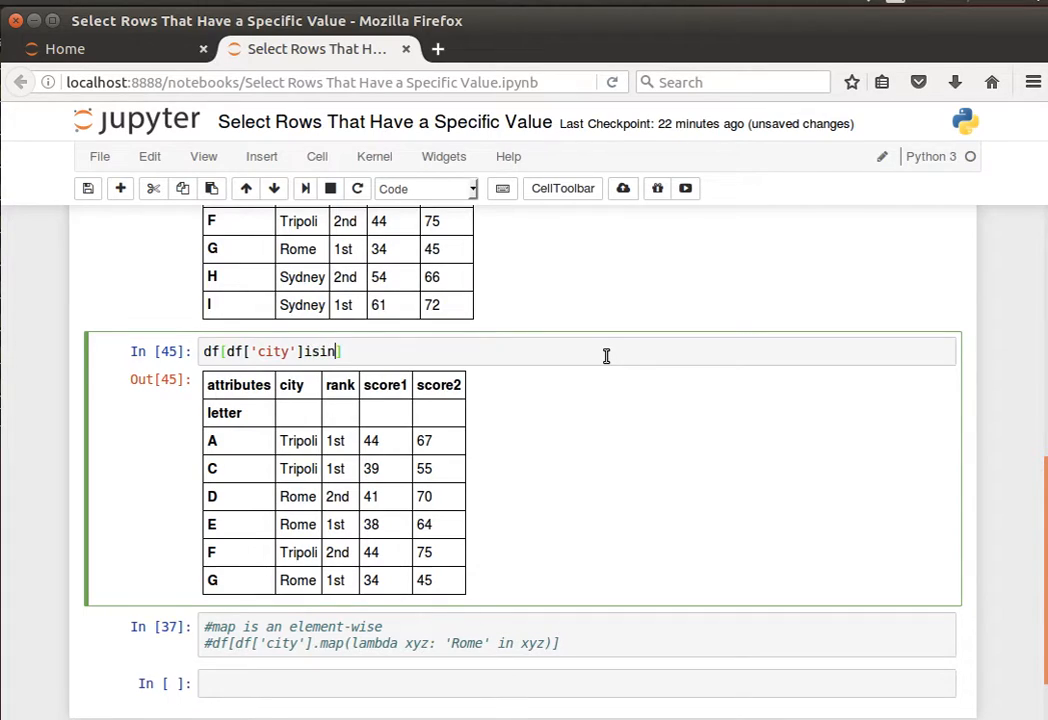
{"action": "type", "text": "()"}
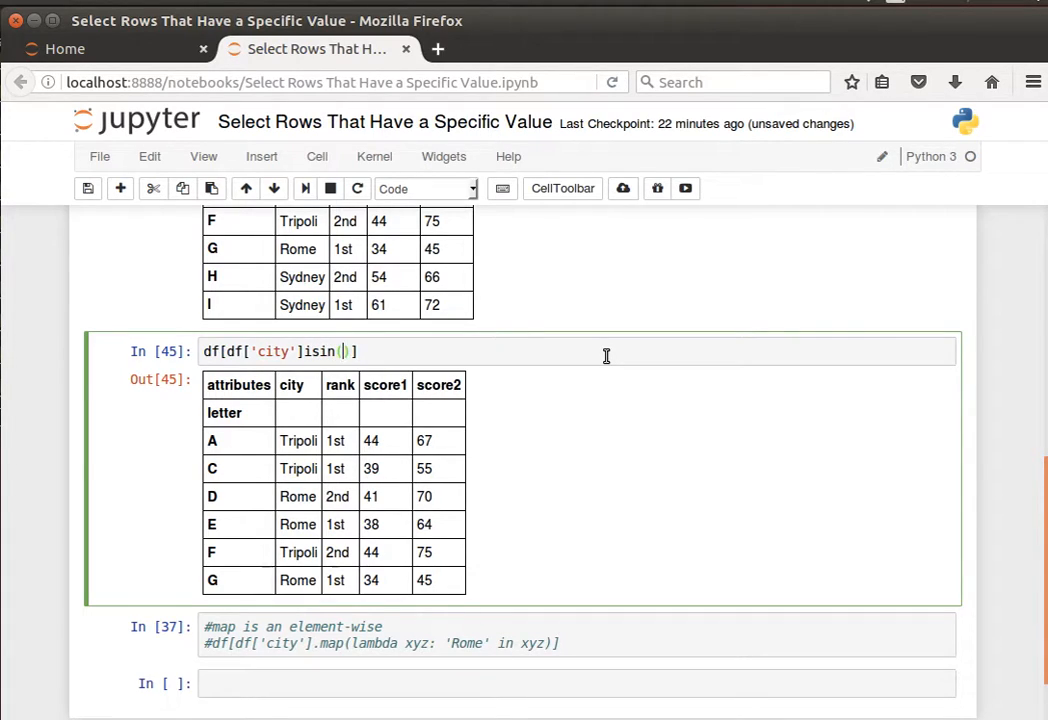
{"action": "type", "text": "'"}
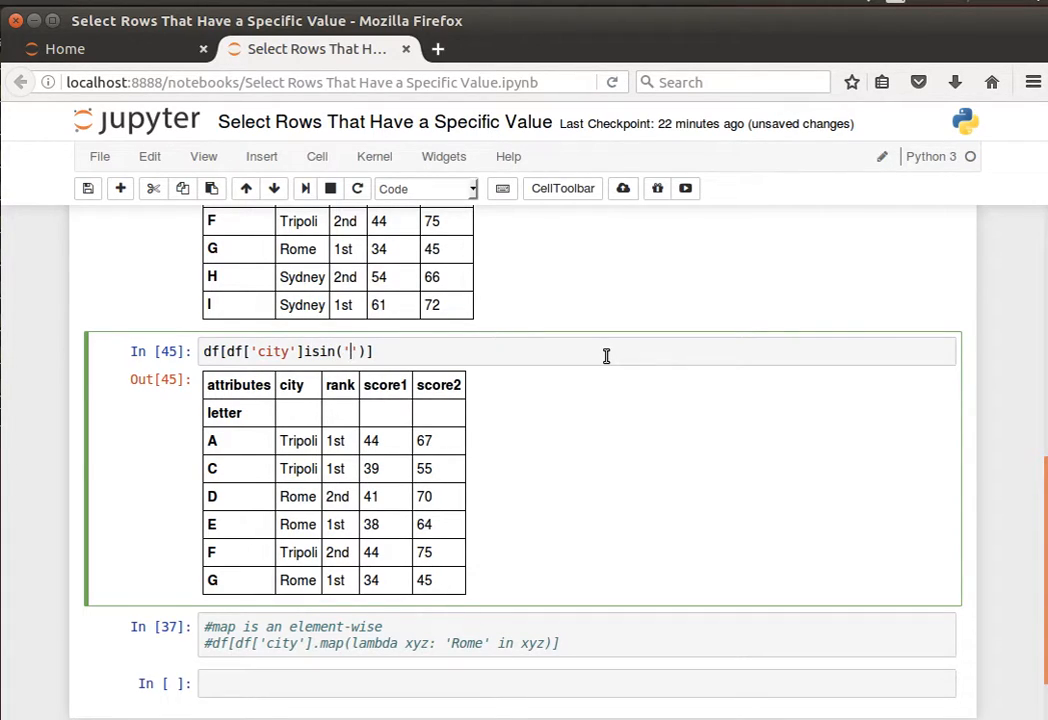
{"action": "type", "text": "Rome"}
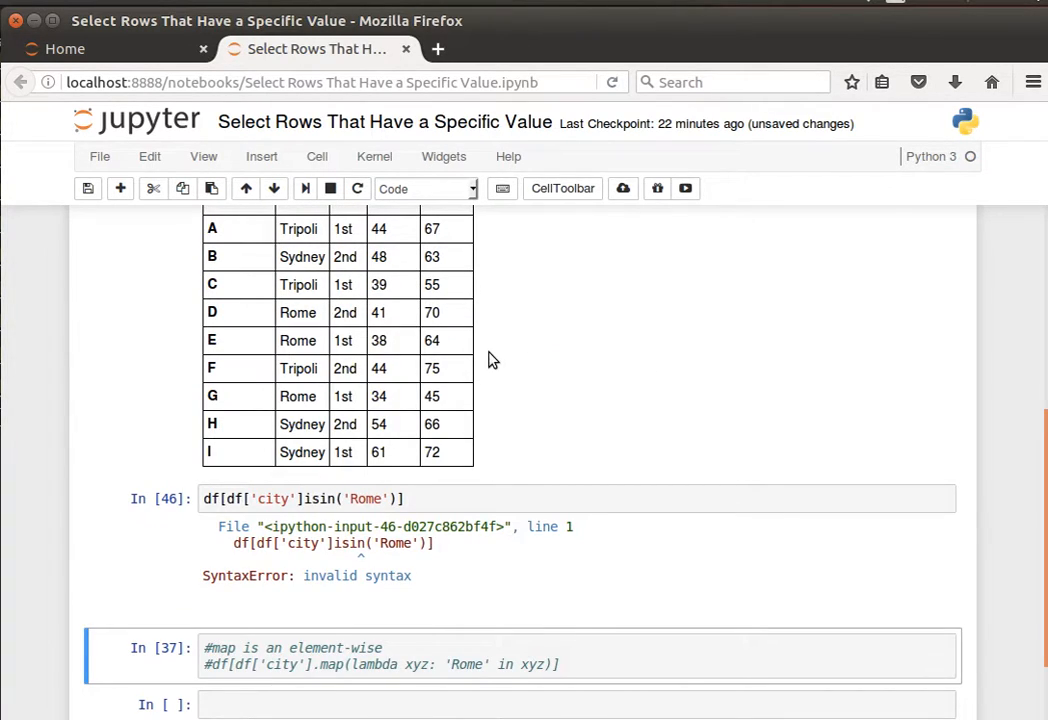
{"action": "scroll", "scroll_direction": "up", "scroll_amount": 3}
{"action": "type", "text": "."}
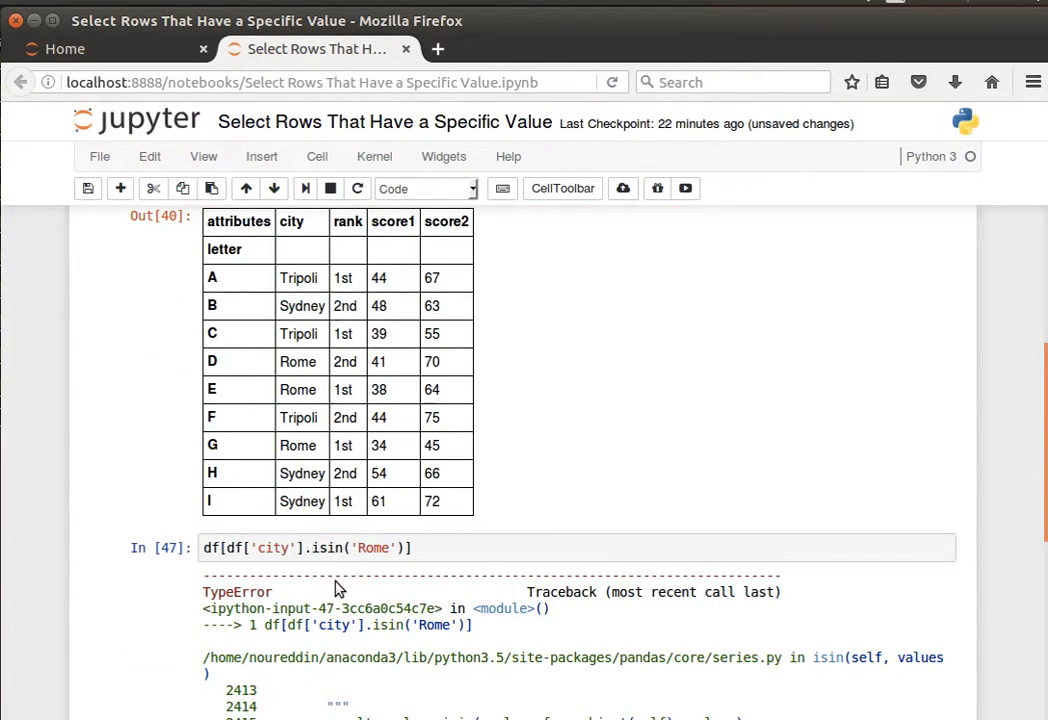
{"action": "left_click", "coordinate": [355, 547]}
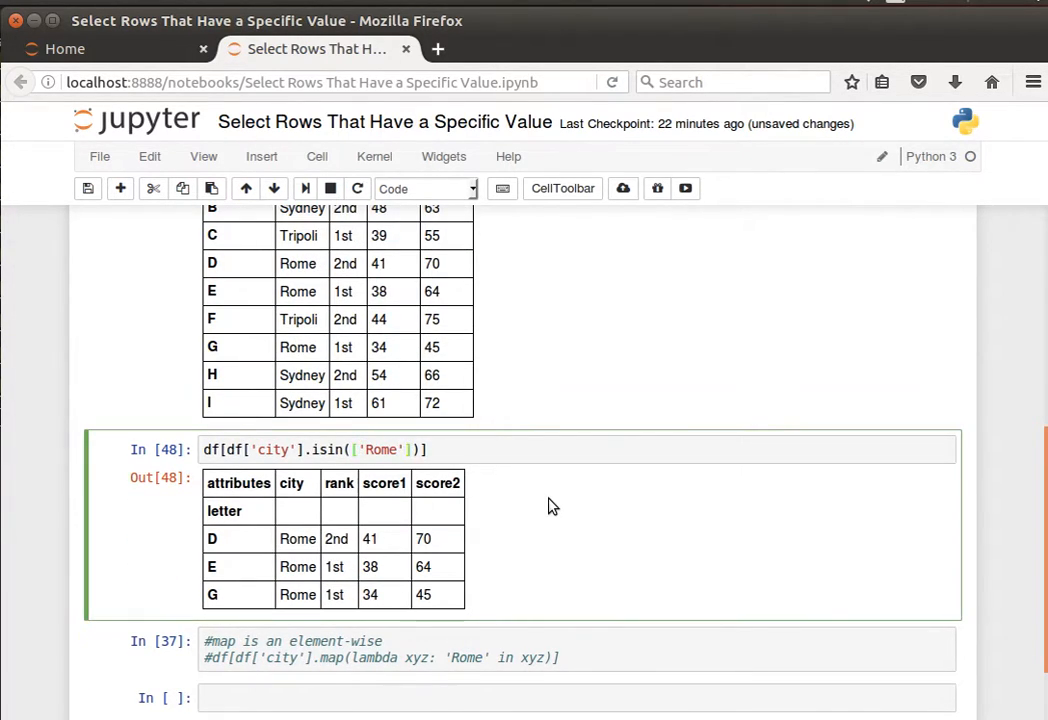
{"action": "type", "text": ",'Tr'"}
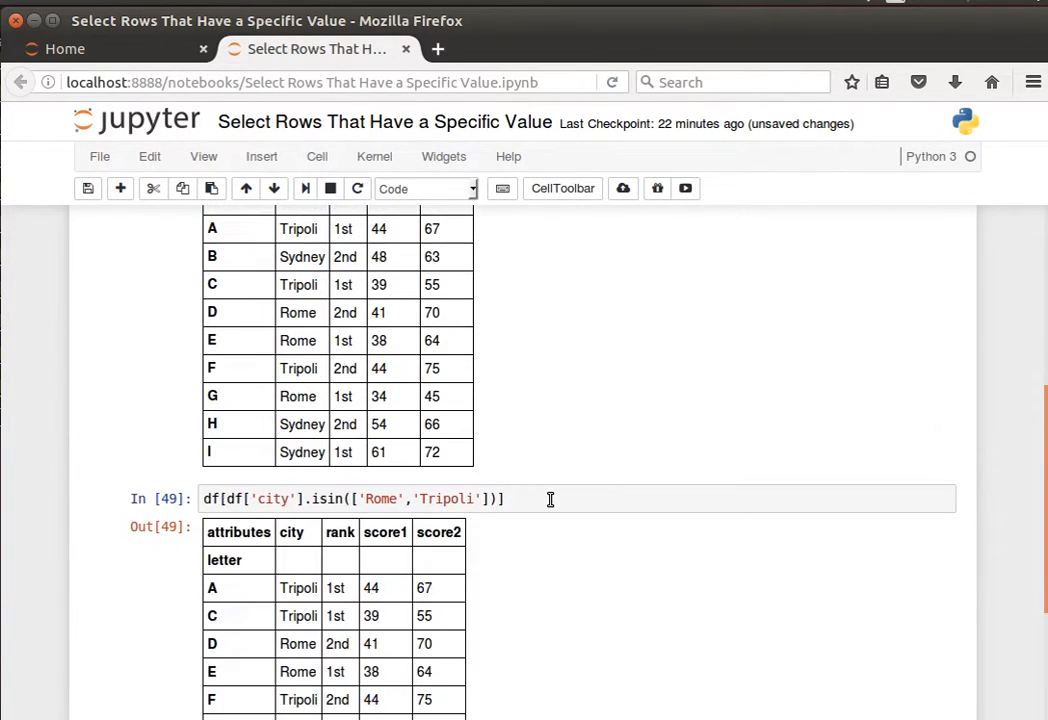
{"action": "scroll", "scroll_direction": "down", "scroll_amount": 3}
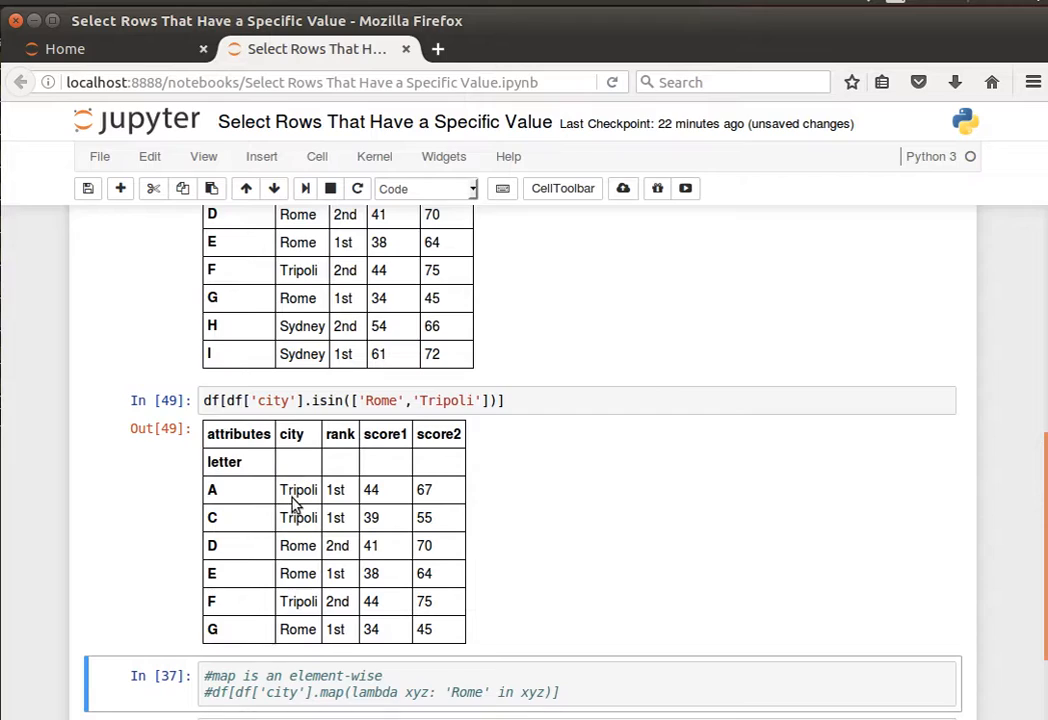
{"action": "mouse_move", "coordinate": [326, 483]}
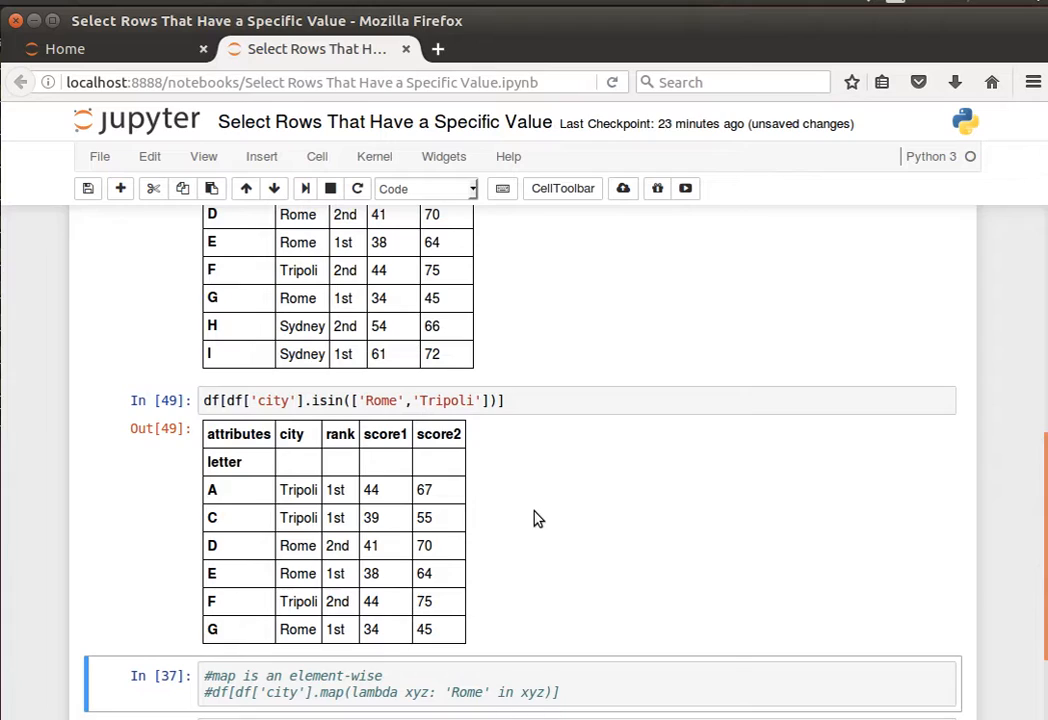
{"action": "scroll", "scroll_direction": "down", "scroll_amount": 3}
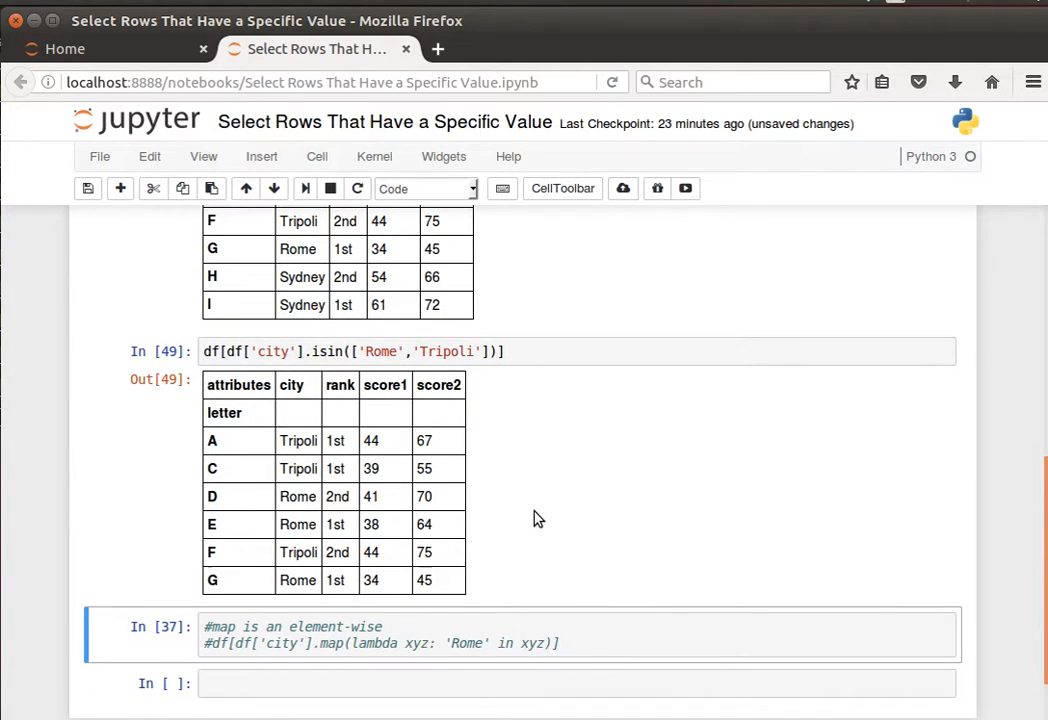
{"action": "scroll", "scroll_direction": "down", "scroll_amount": 3}
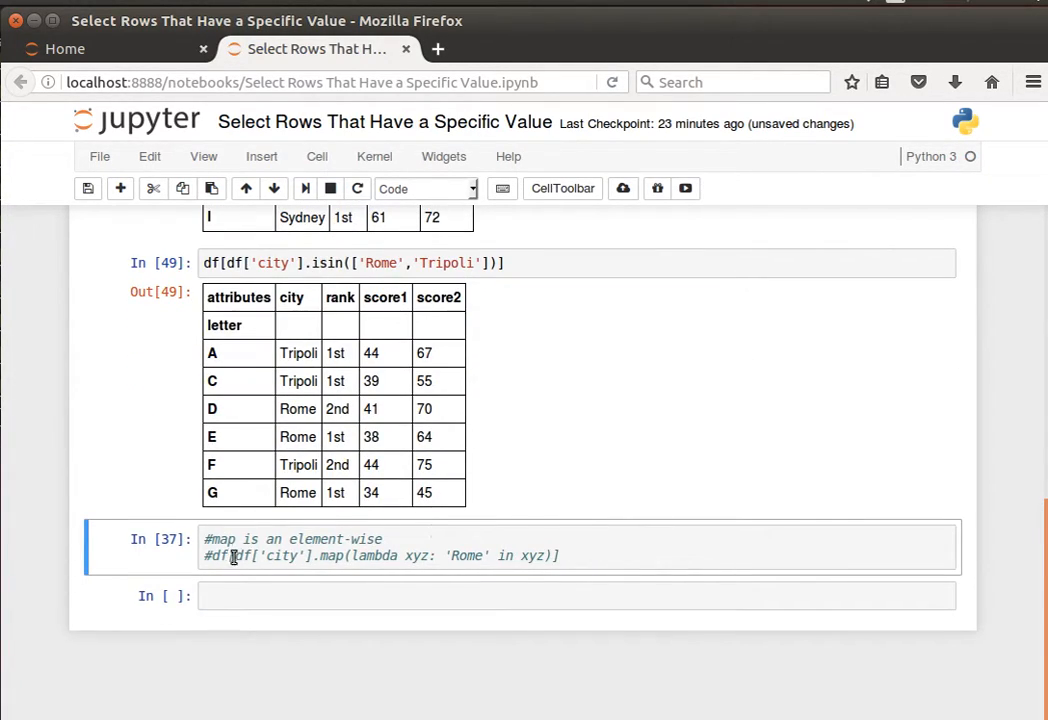
Step: Uncomment df[df['city'].map(lambda xyz: 'Rome' in xyz)] and highlight parts of the expression
{"action": "left_click", "coordinate": [205, 555]}
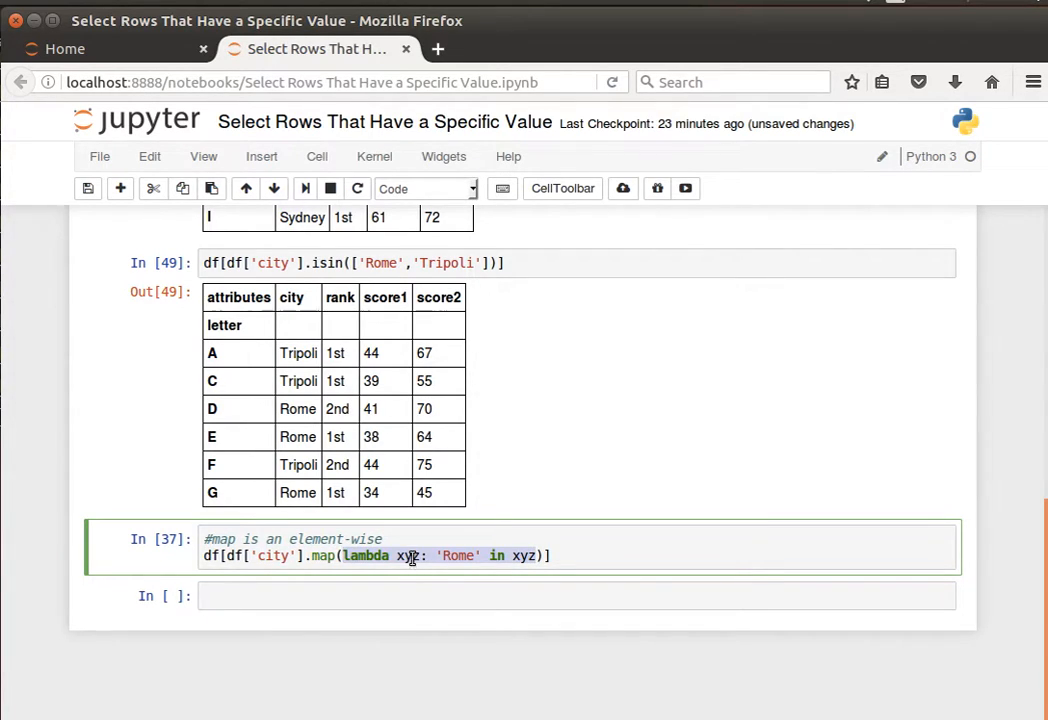
{"action": "mouse_move", "coordinate": [448, 555]}
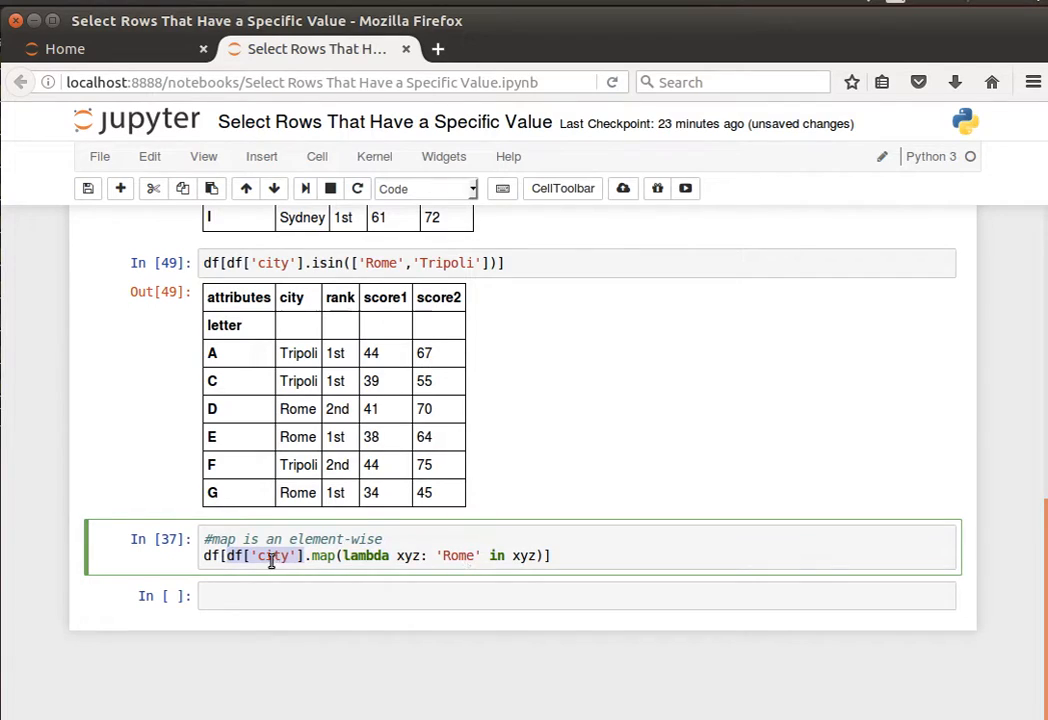
{"action": "mouse_move", "coordinate": [238, 575]}
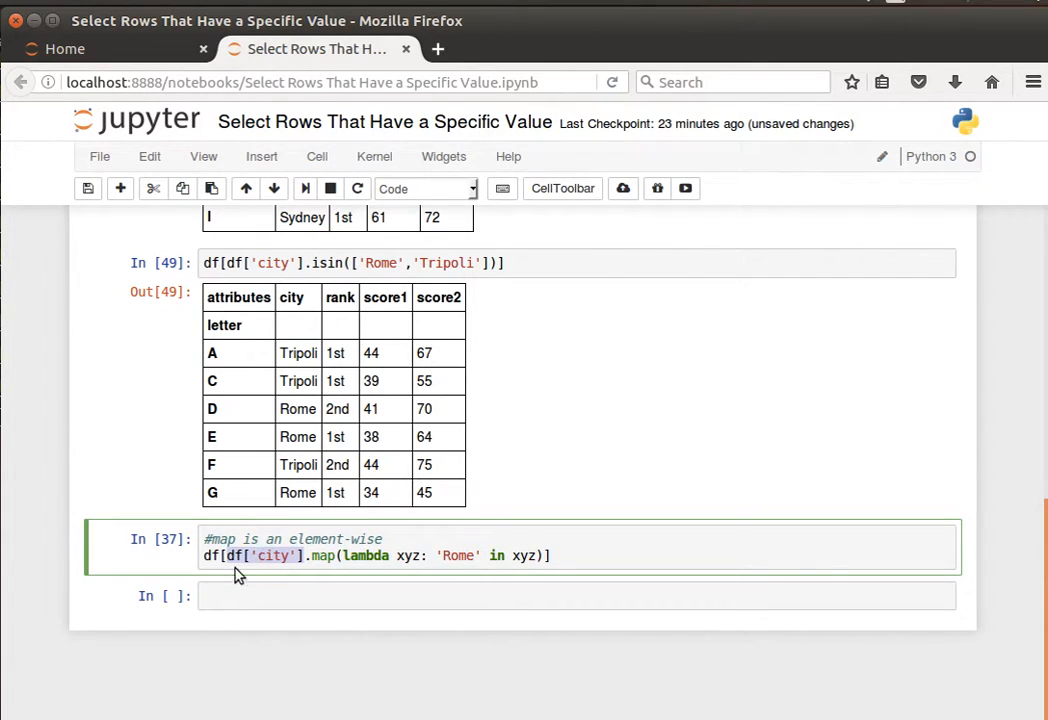
{"action": "left_click", "coordinate": [228, 555]}
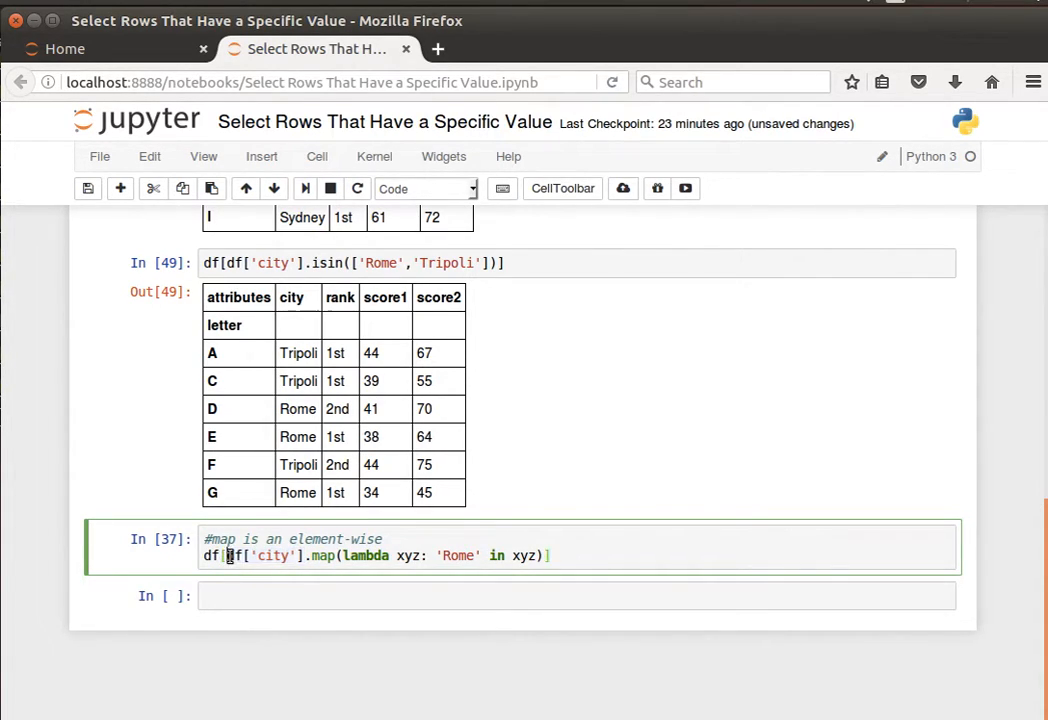
{"action": "double_click", "coordinate": [272, 555]}
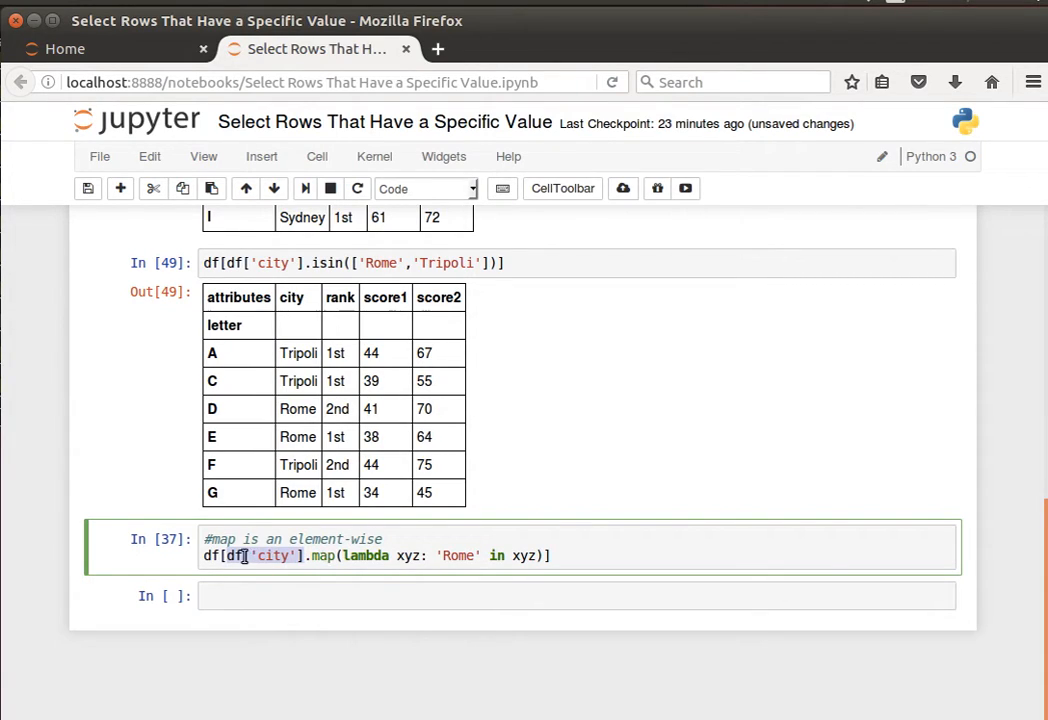
{"action": "mouse_move", "coordinate": [392, 555]}
{"action": "type", "text": "ci"}
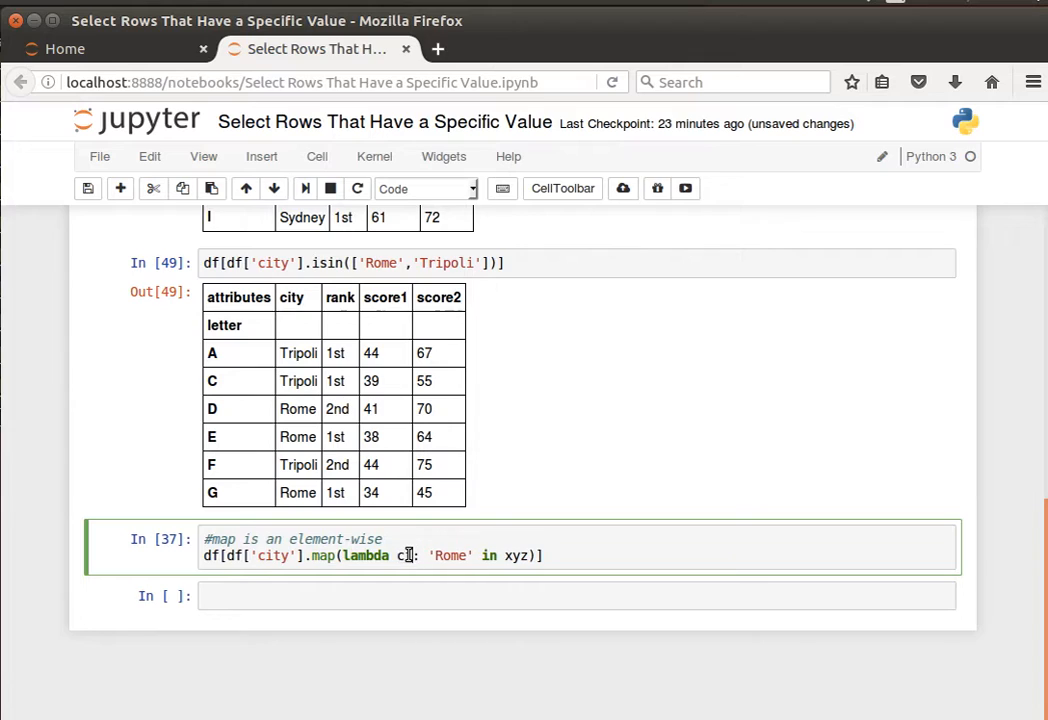
Step: Rename the lambda argument xyz to values and run the map filter for rows D, E, G
{"action": "type", "text": "values"}
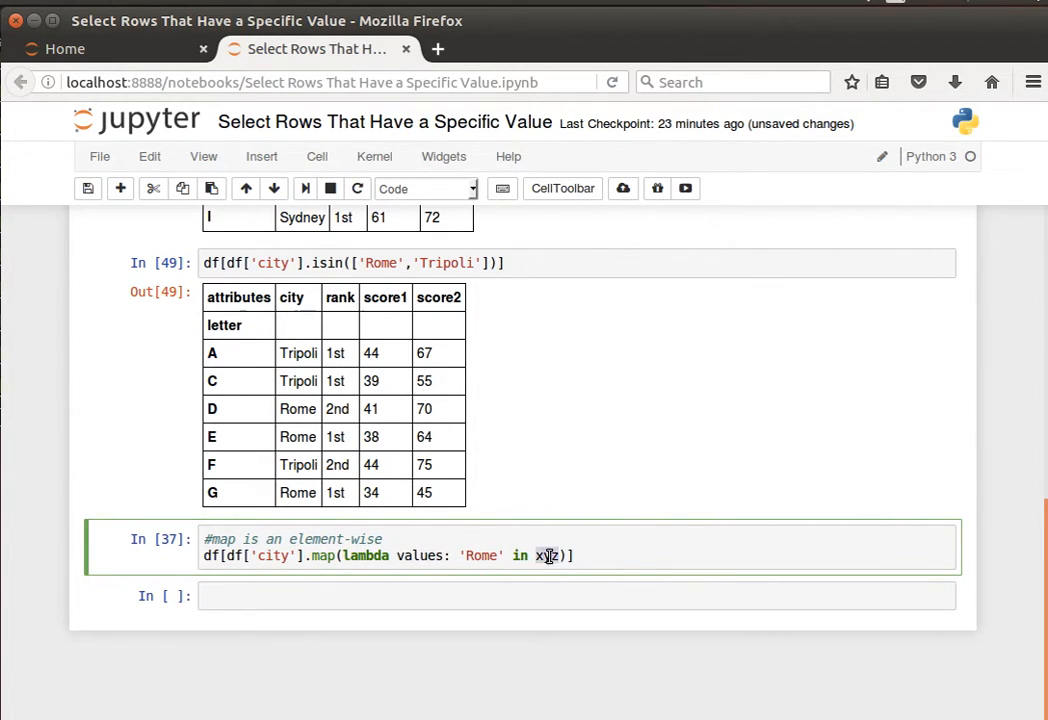
{"action": "type", "text": "values"}
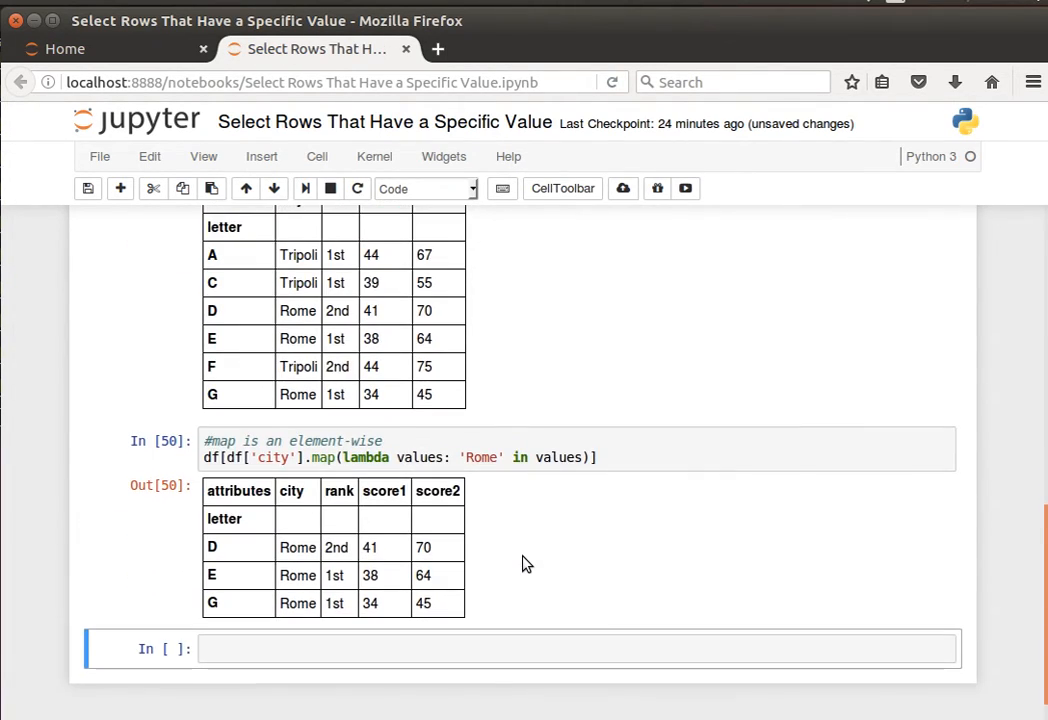
{"action": "mouse_move", "coordinate": [303, 567]}
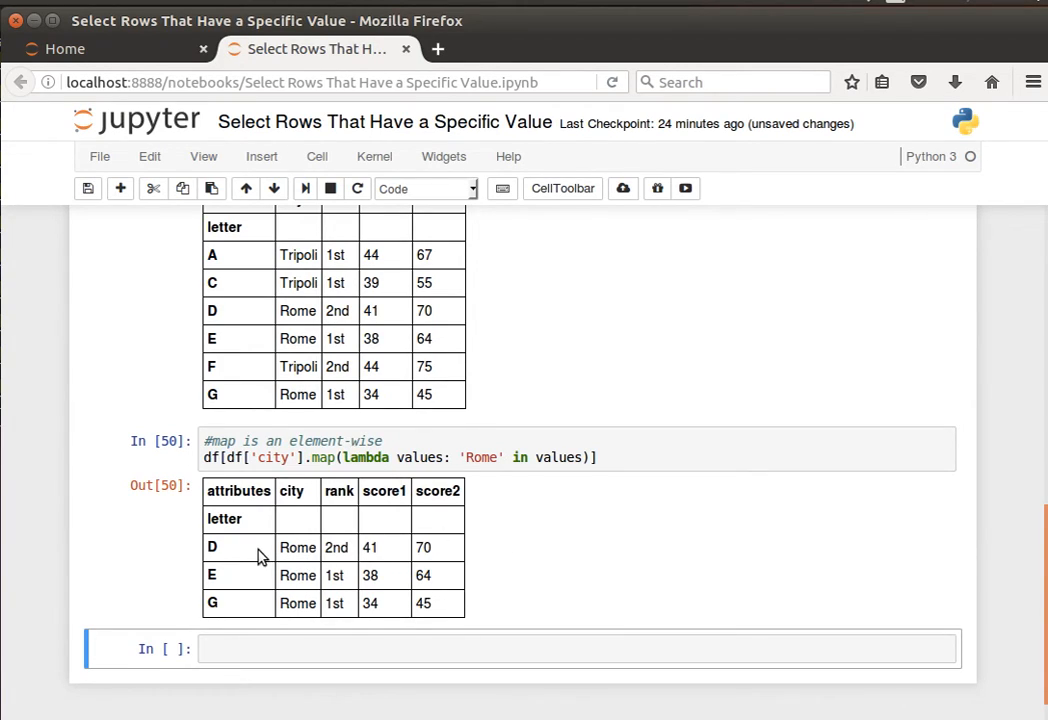
{"action": "mouse_move", "coordinate": [302, 553]}
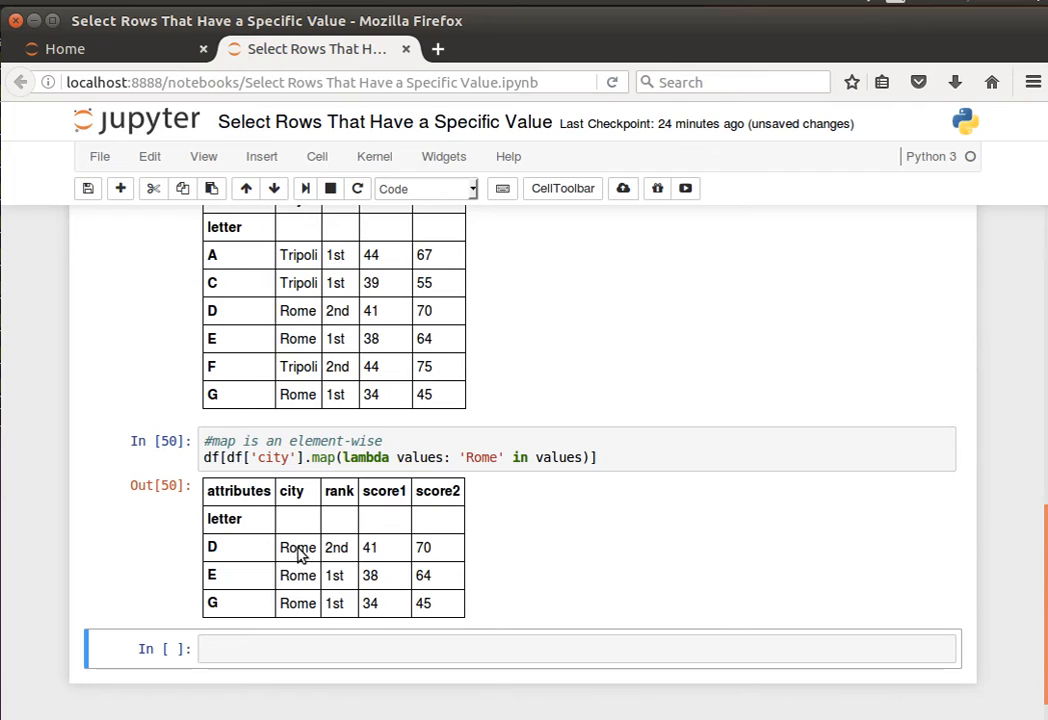
{"action": "scroll", "scroll_direction": "down", "scroll_amount": 3}
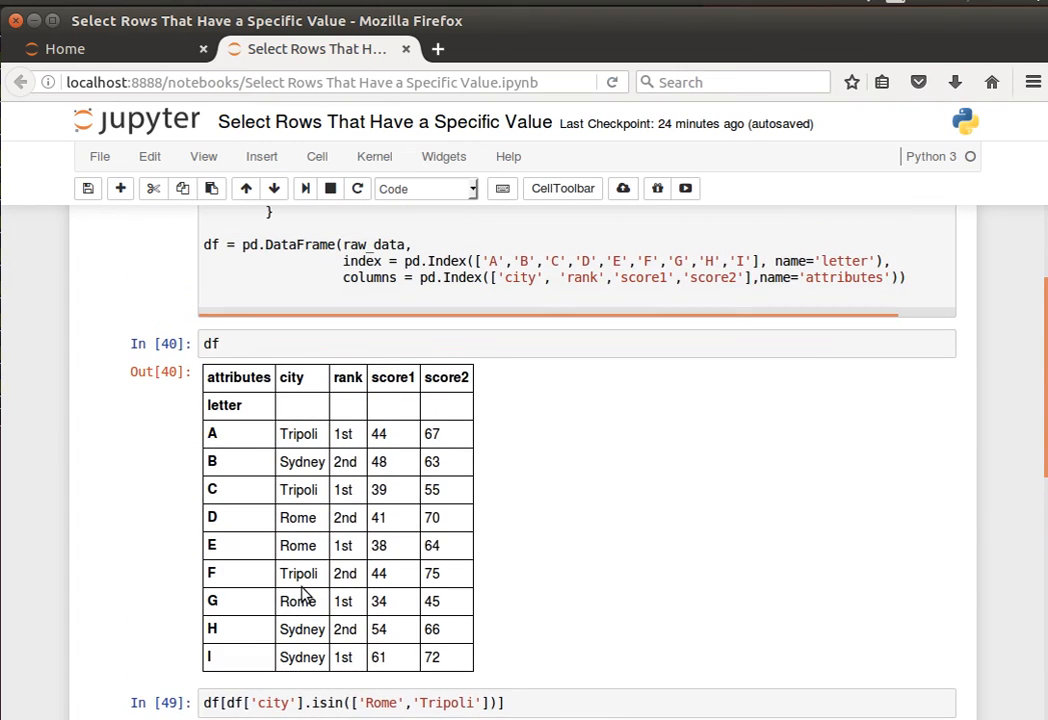
{"action": "scroll", "scroll_direction": "down", "scroll_amount": 3}
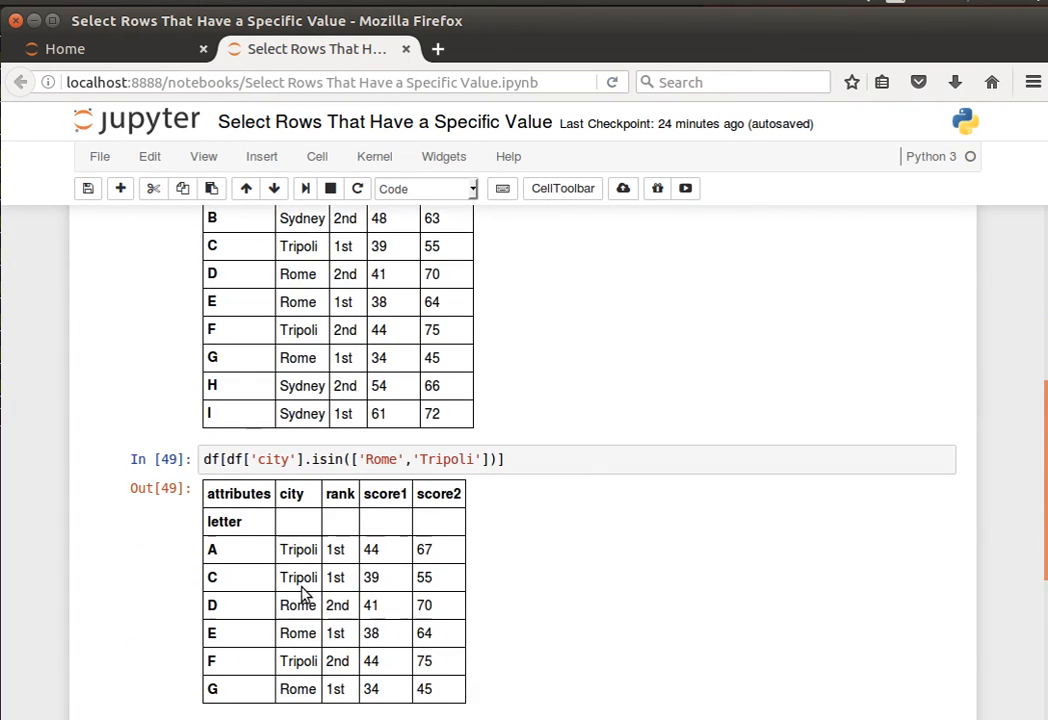